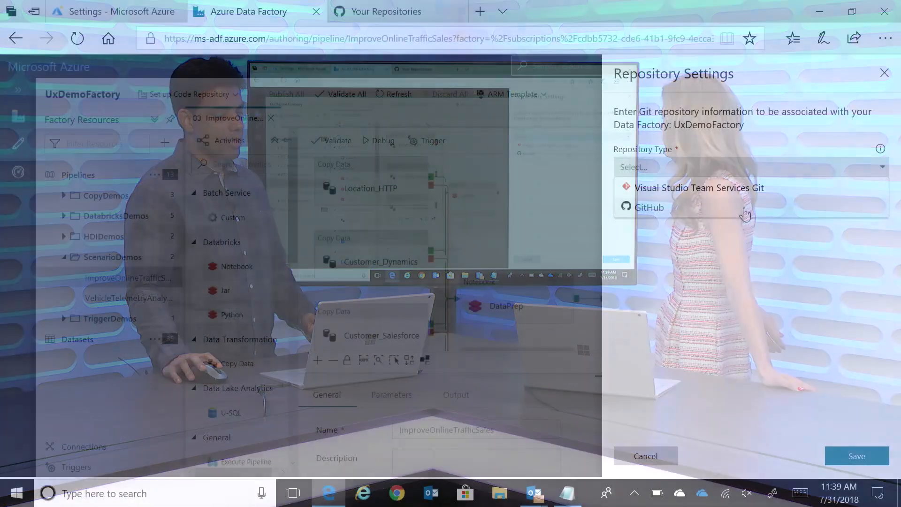
- Choose GitHub as repository type and enter the account name 'gauravmalhot'
click(648, 208)
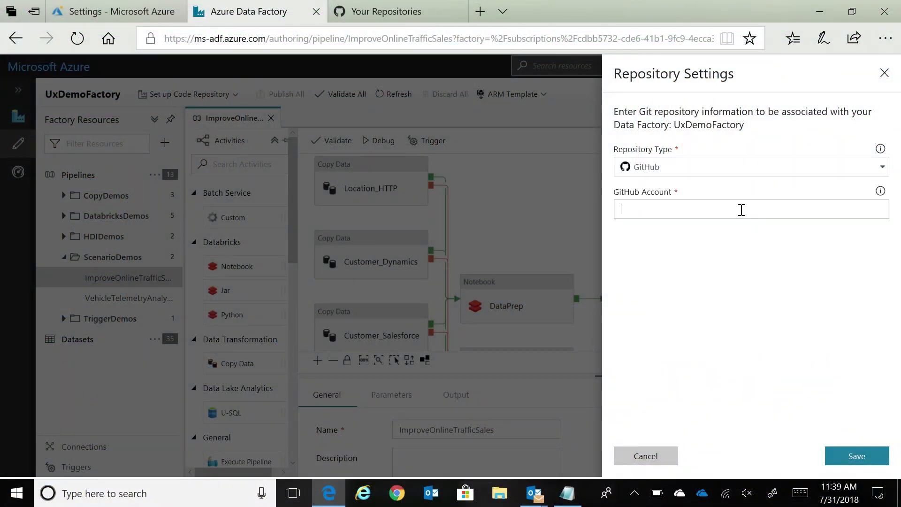
text(gauravm)
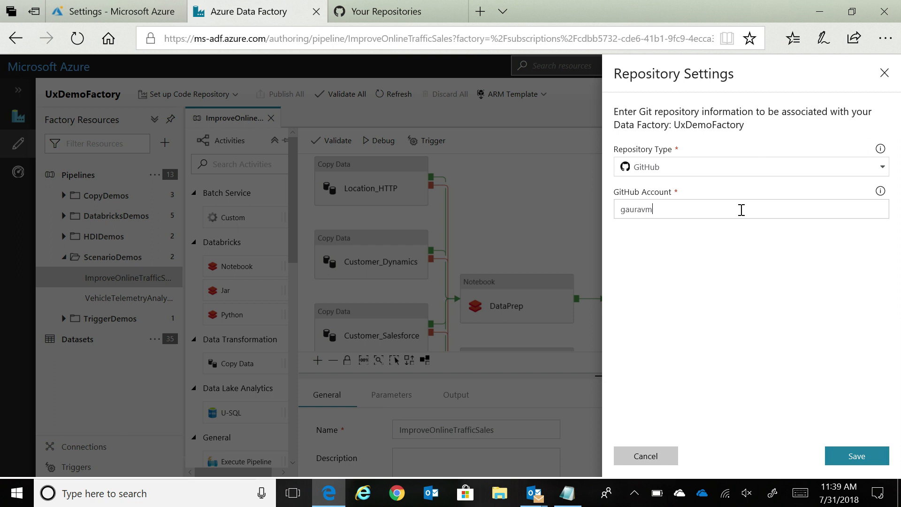
text(malhot)
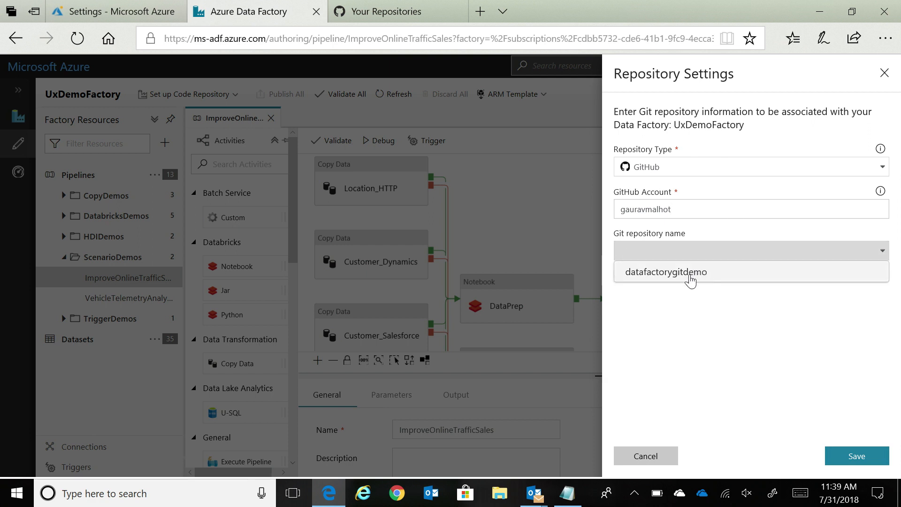
- Select datafactorygitdemo as the Git repository name
click(665, 271)
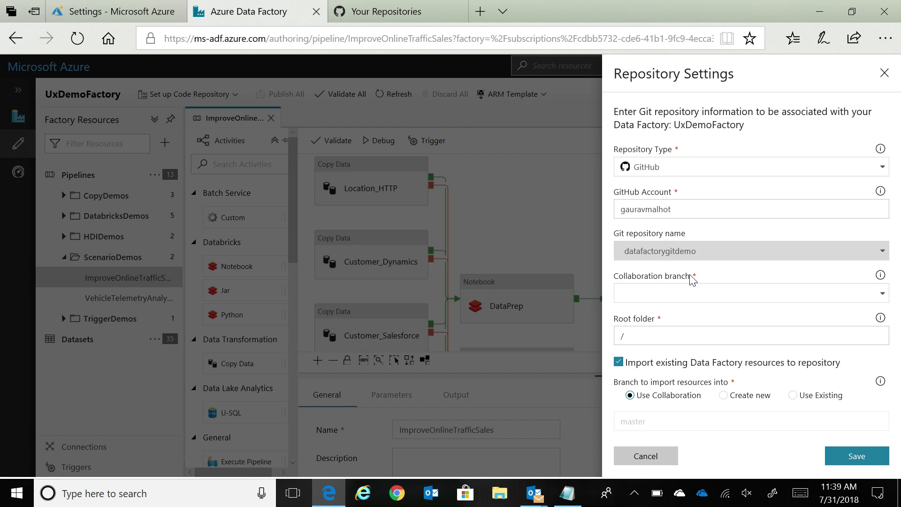
mouse_move(678, 293)
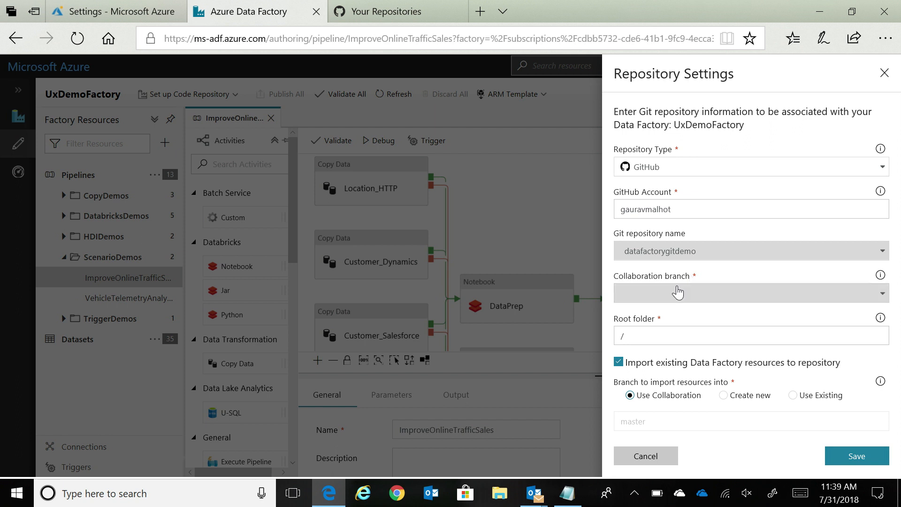
- Make master the collaboration branch, keep resource import enabled, and save the settings
click(747, 293)
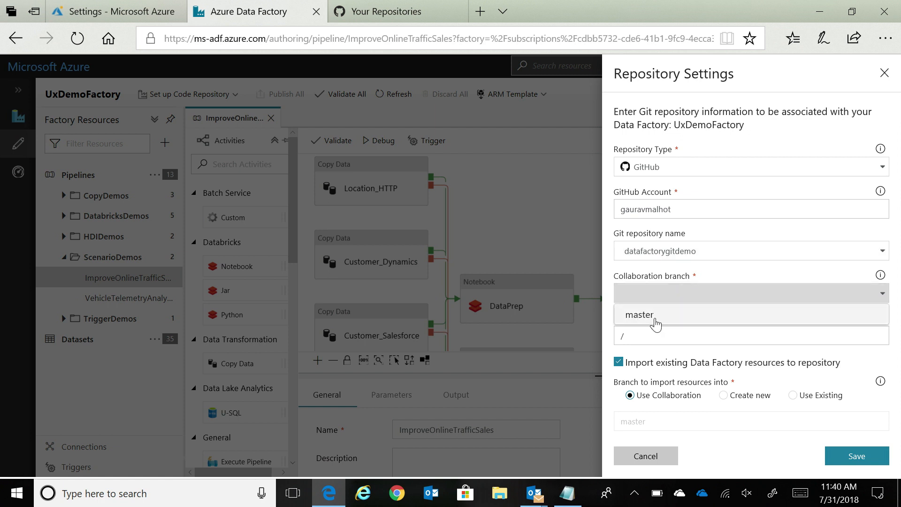
click(639, 315)
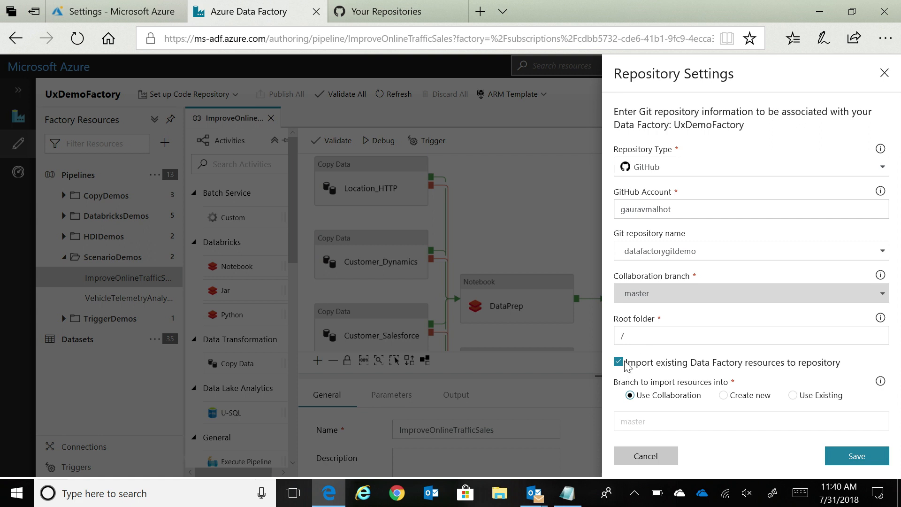
mouse_move(622, 370)
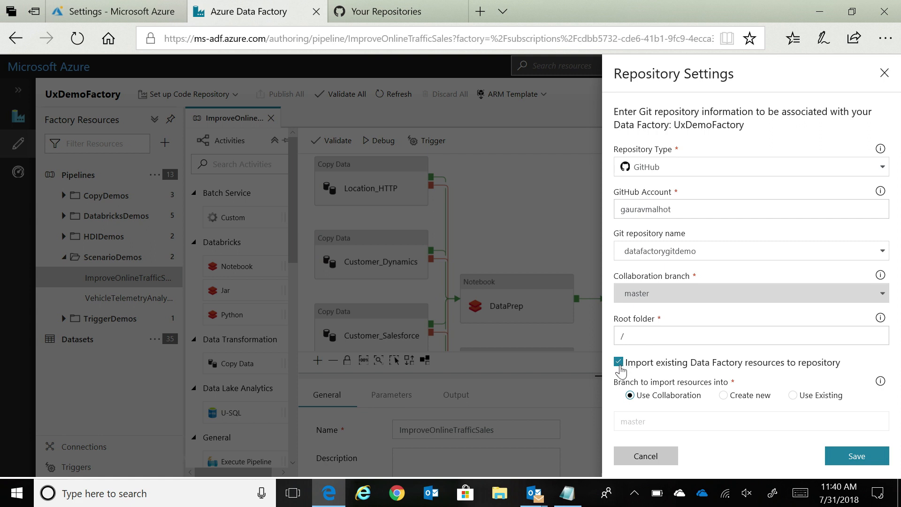
mouse_move(577, 339)
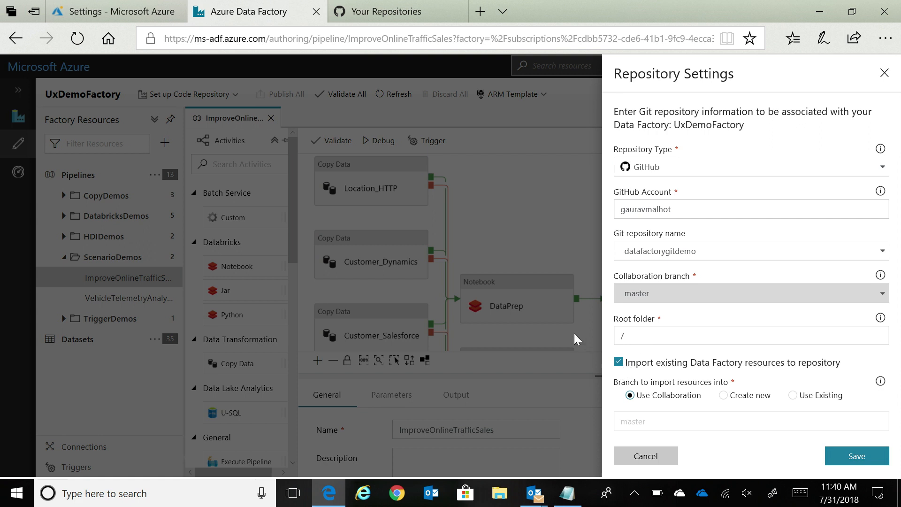
mouse_move(112, 258)
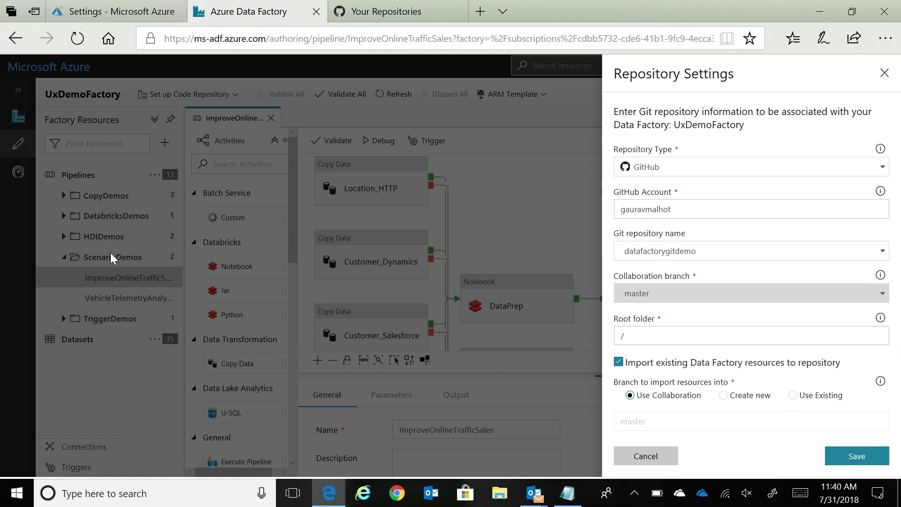
mouse_move(106, 401)
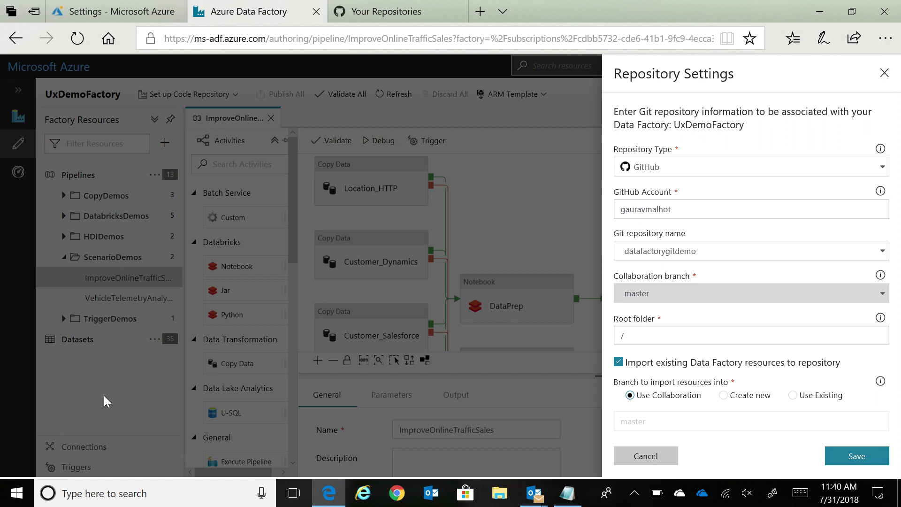
mouse_move(112, 395)
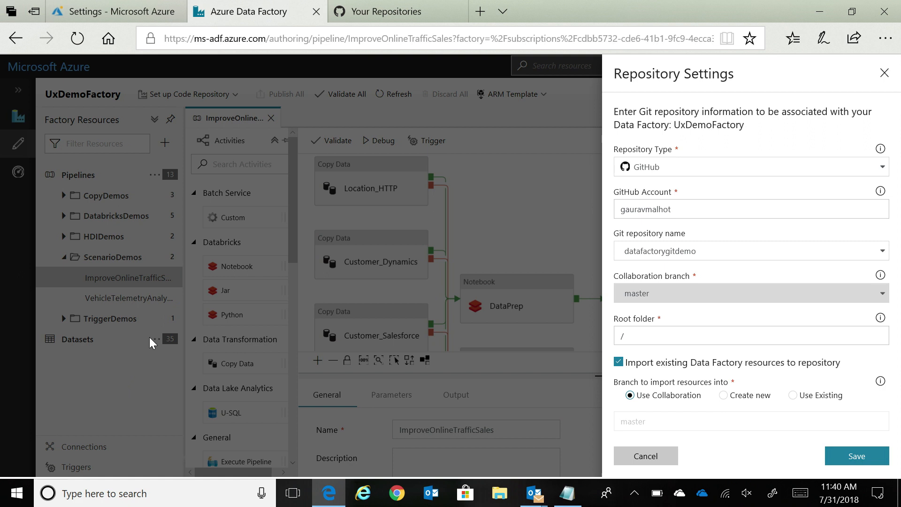
mouse_move(617, 371)
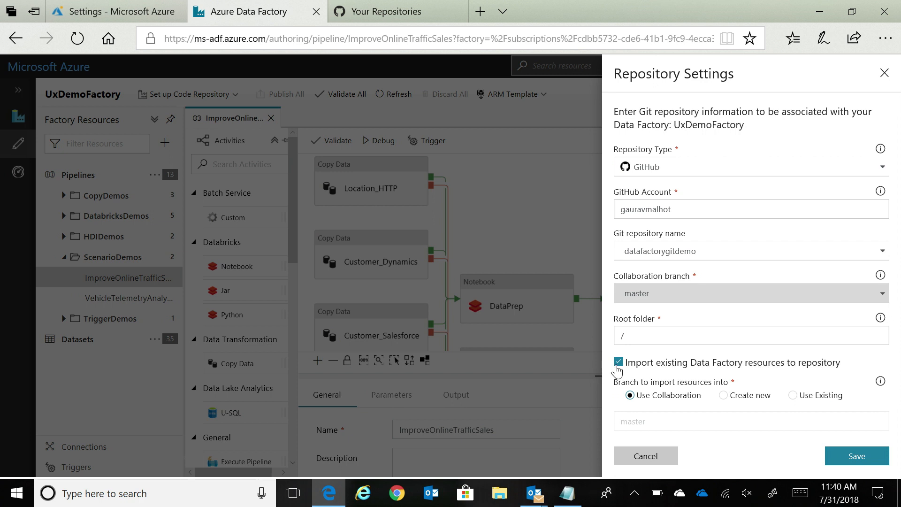
mouse_move(708, 410)
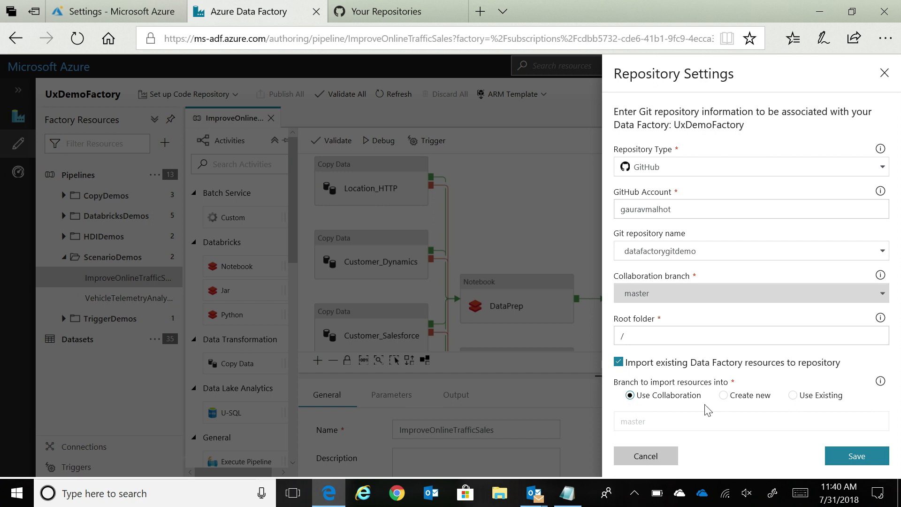
mouse_move(642, 364)
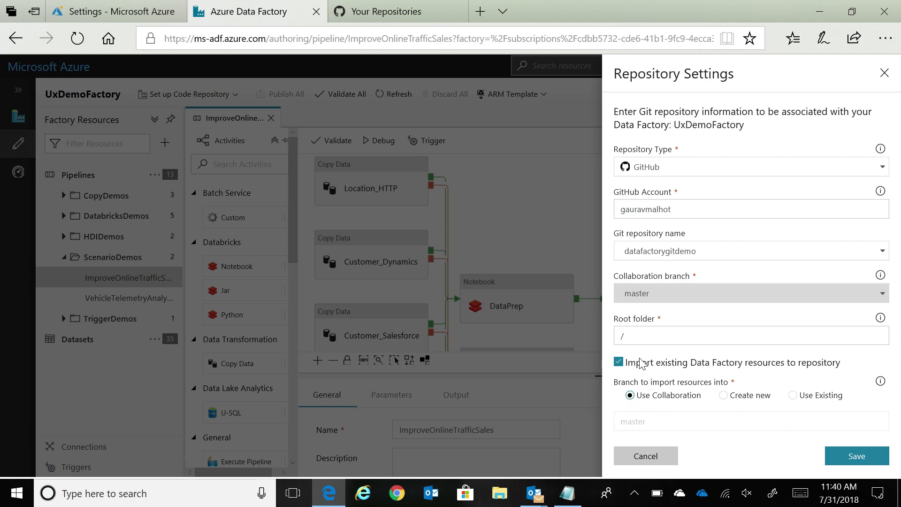
mouse_move(641, 354)
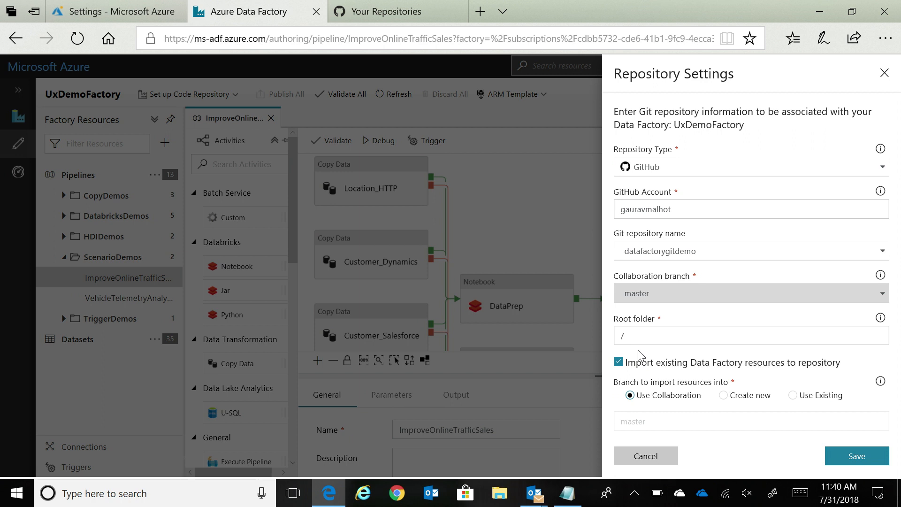
mouse_move(644, 385)
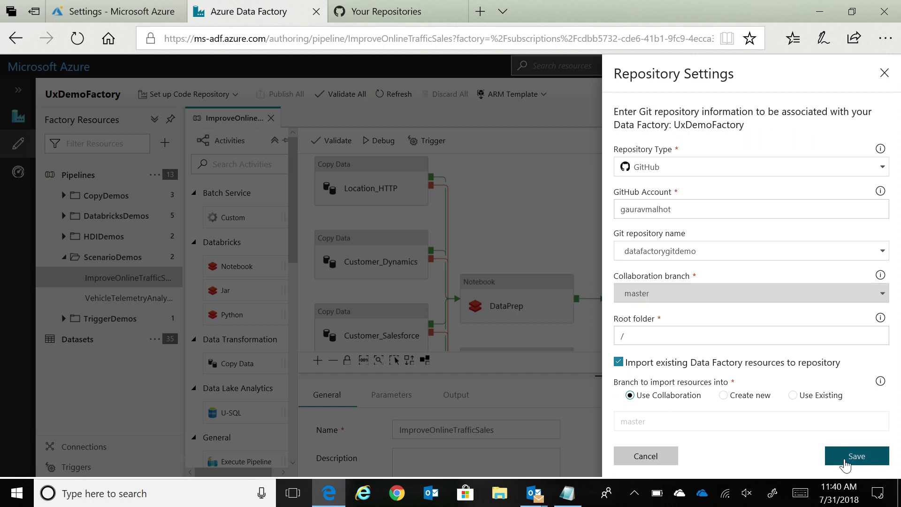
click(856, 457)
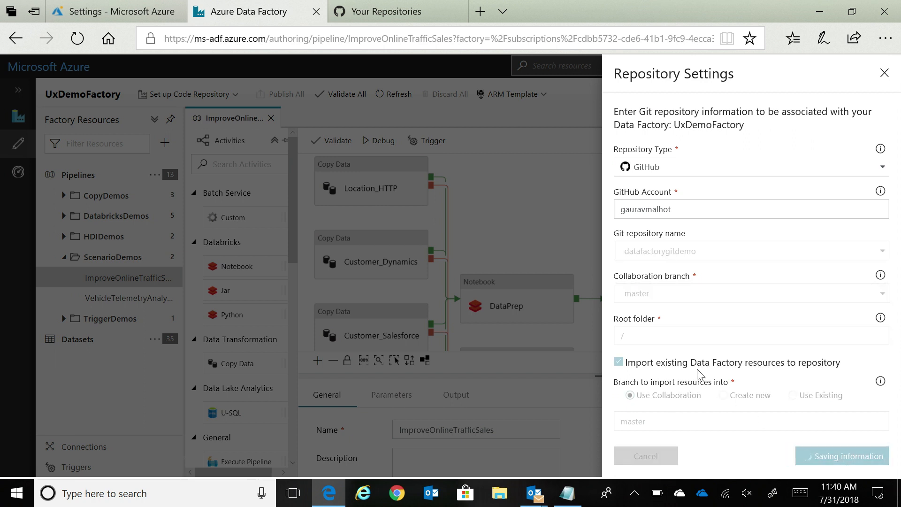